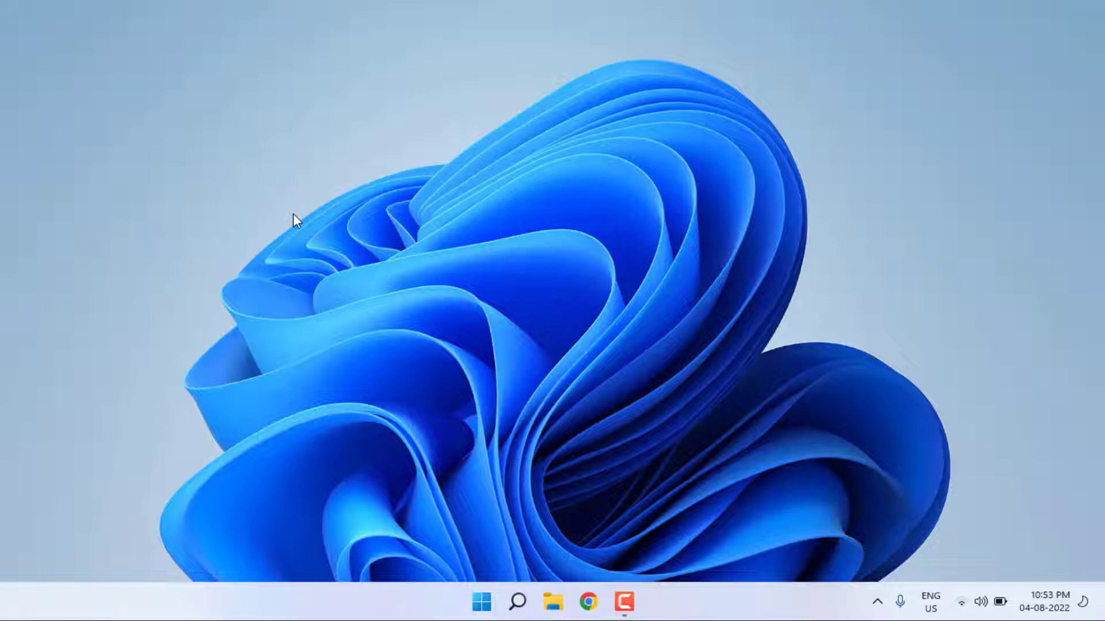
mouse_move(274, 253)
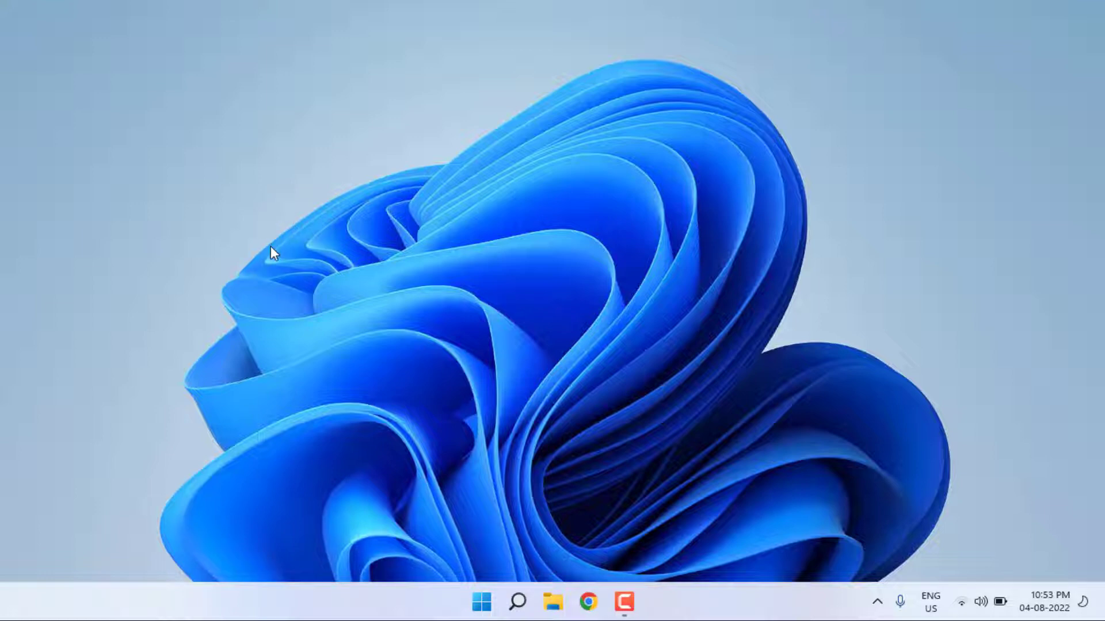
- Search the Start menu for 'device' to surface Device Manager as the best match
click(481, 601)
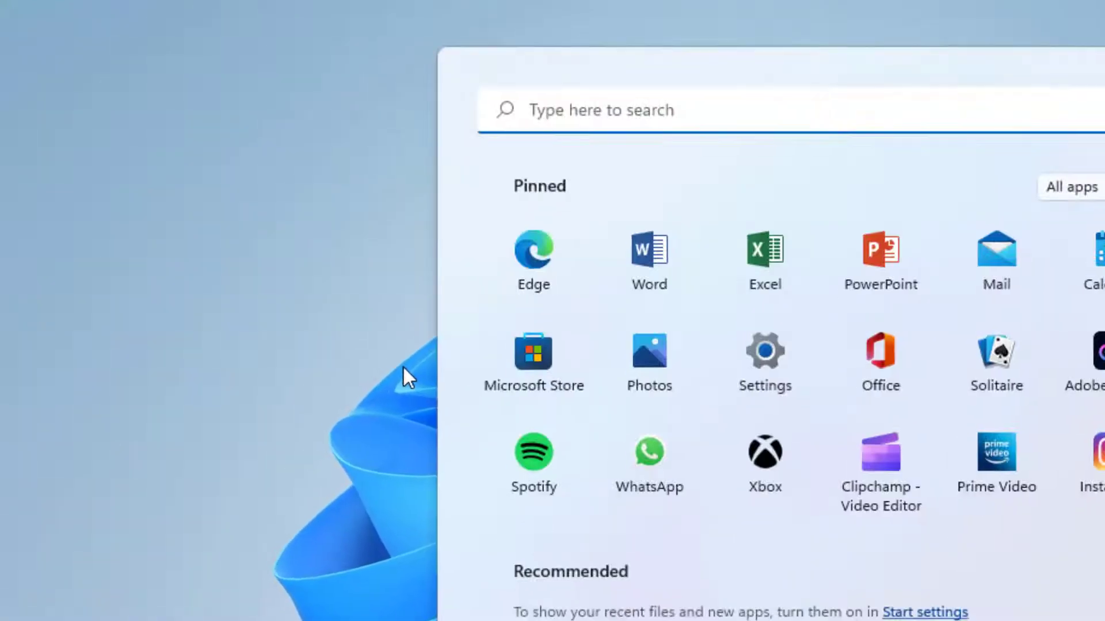
text(device)
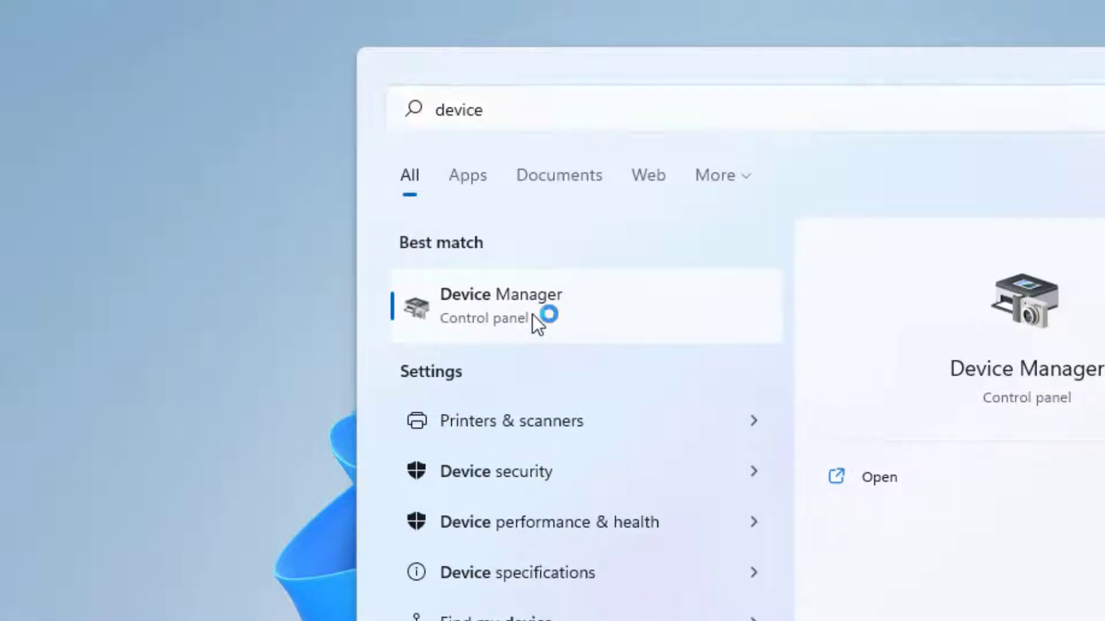
- Launch Device Manager, expand Display adapters and begin updating the AMD Radeon HD 8500M driver
click(501, 306)
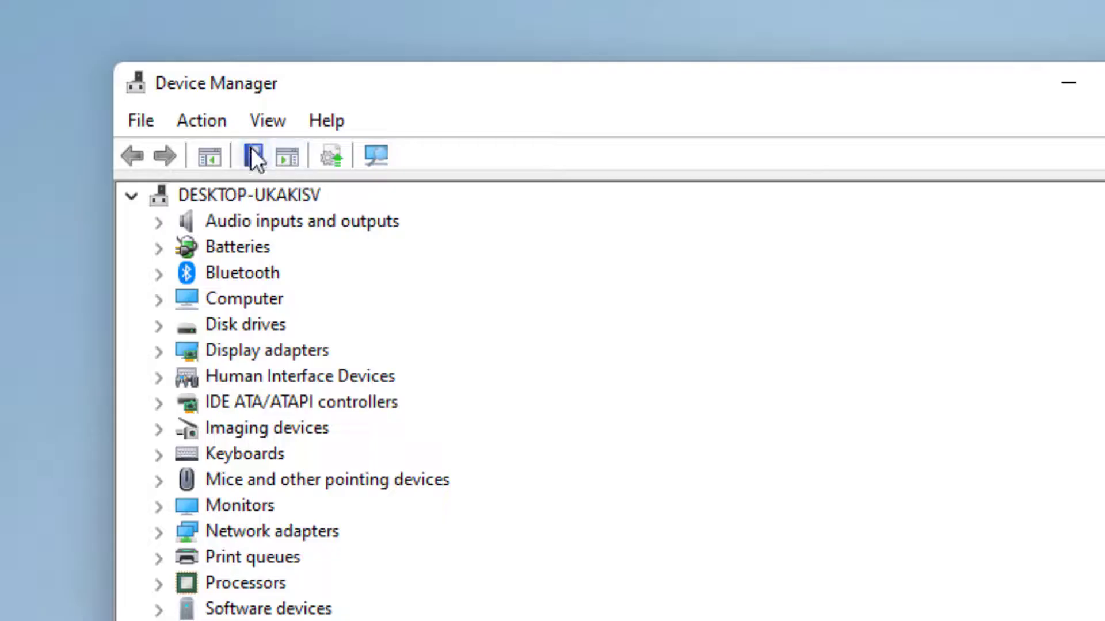
click(252, 156)
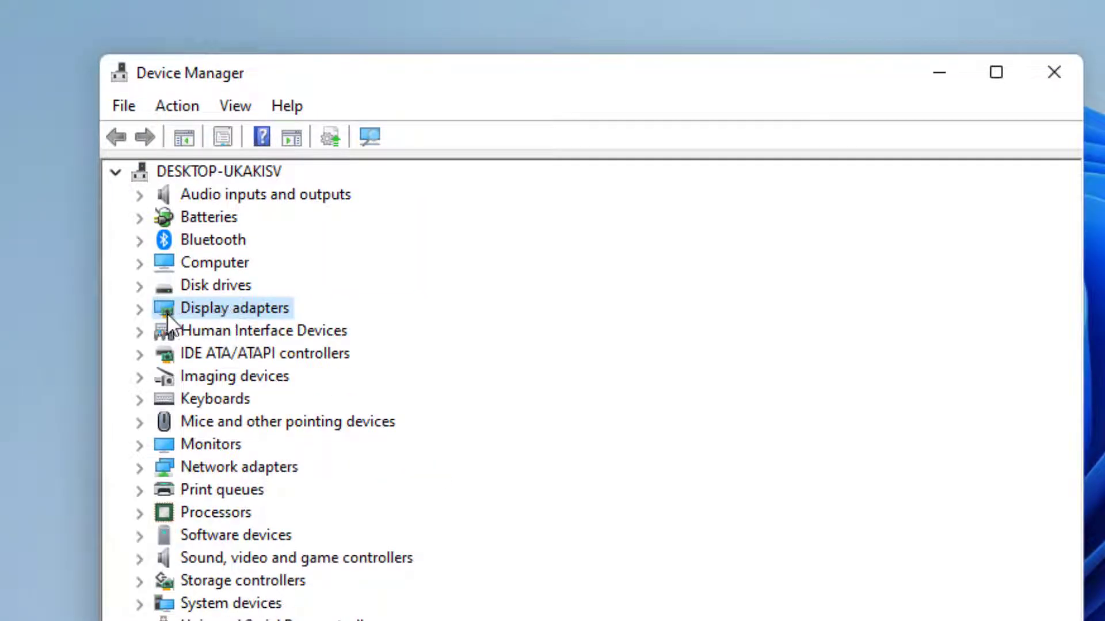
click(139, 308)
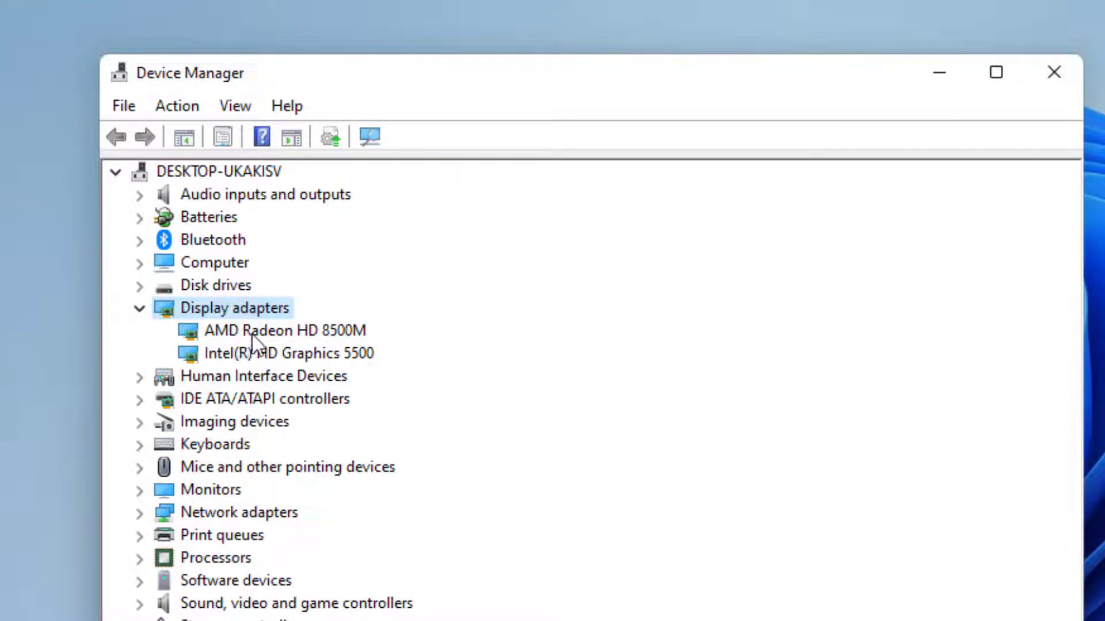
click(284, 330)
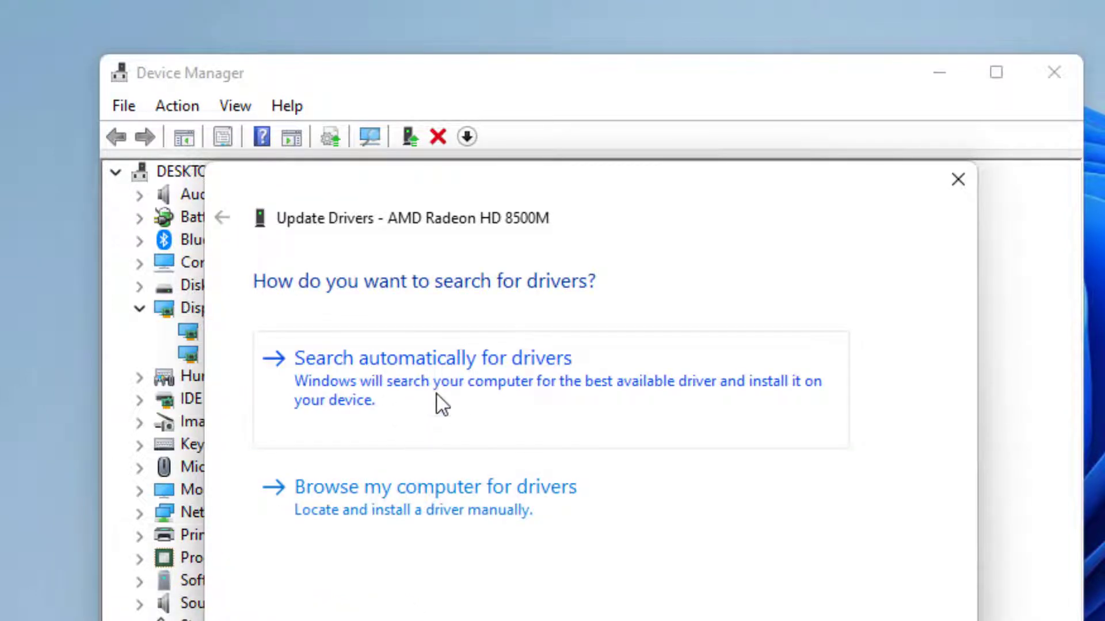
click(433, 358)
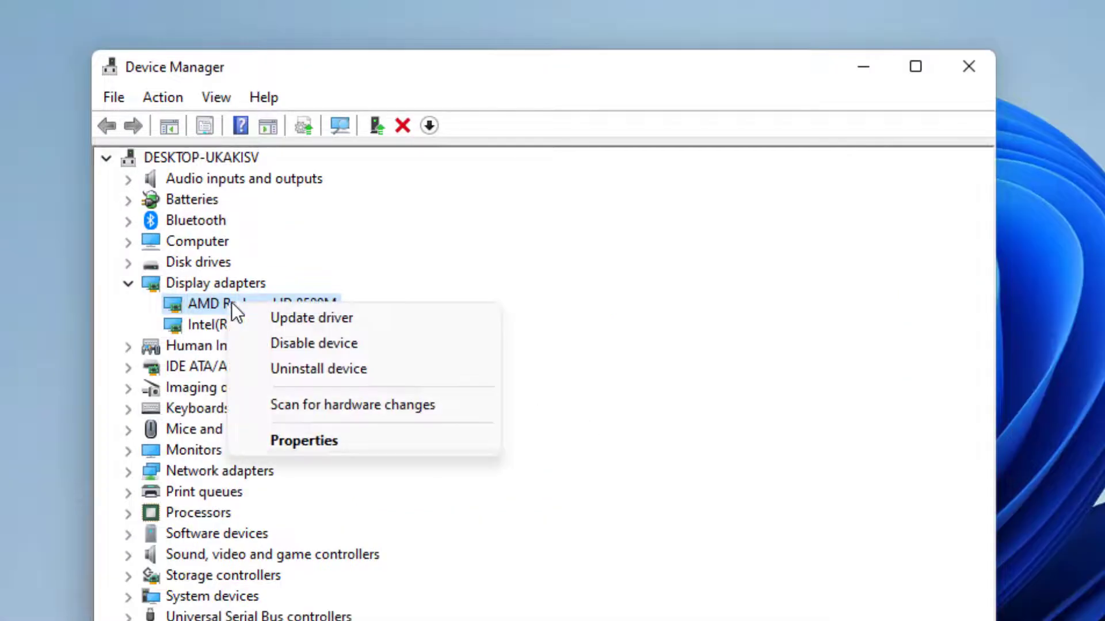
mouse_move(312, 318)
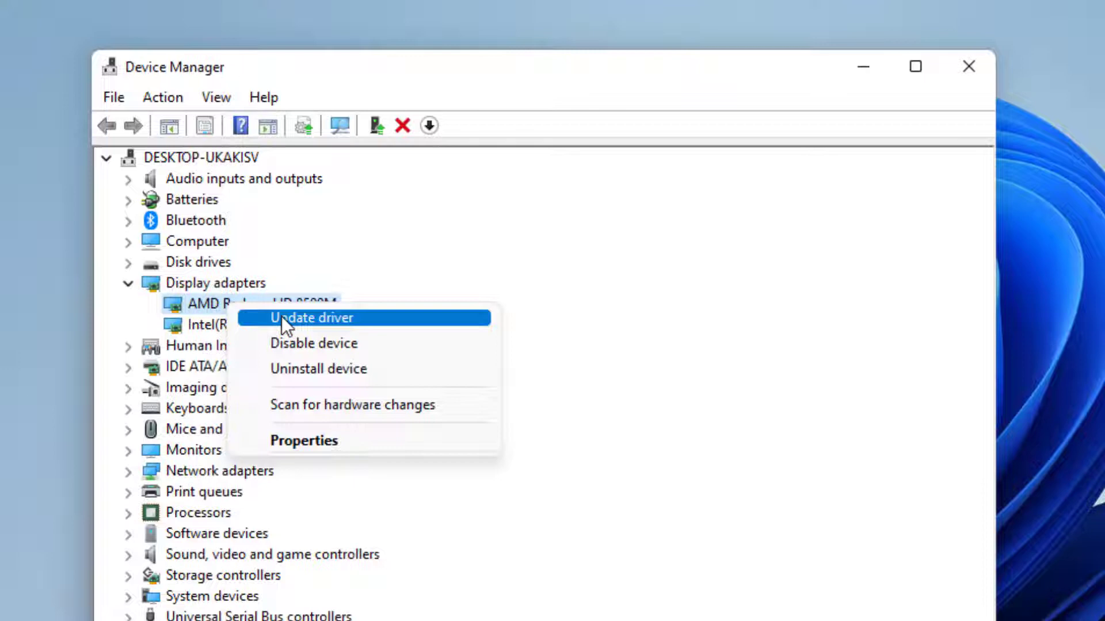
- Reinstall the AMD Radeon HD 8500M driver from the compatible driver already on this computer
click(312, 317)
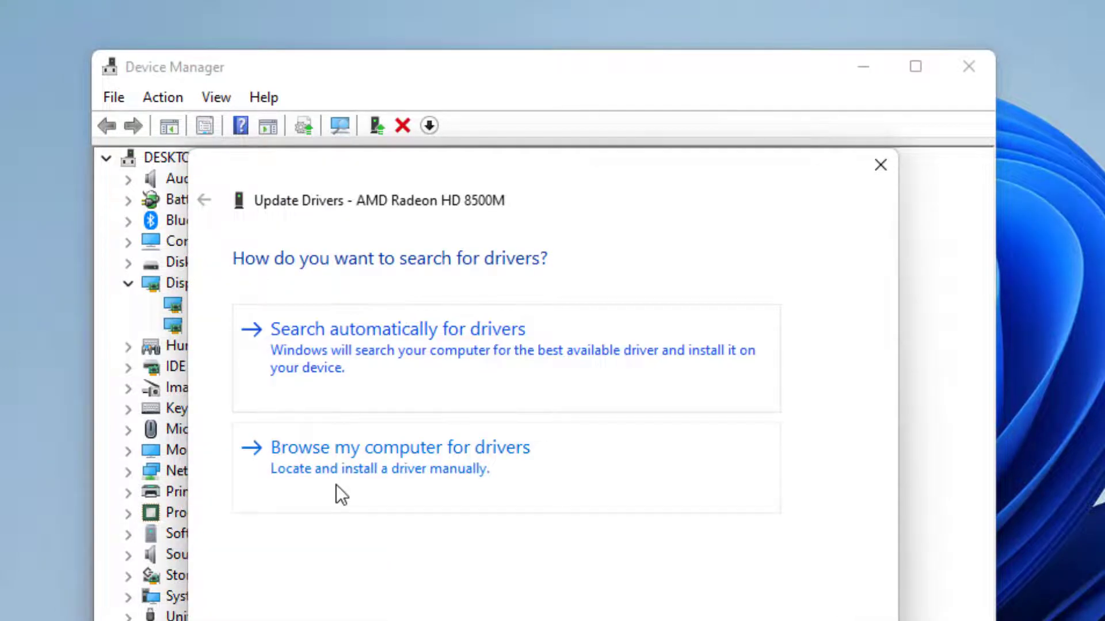
mouse_move(350, 485)
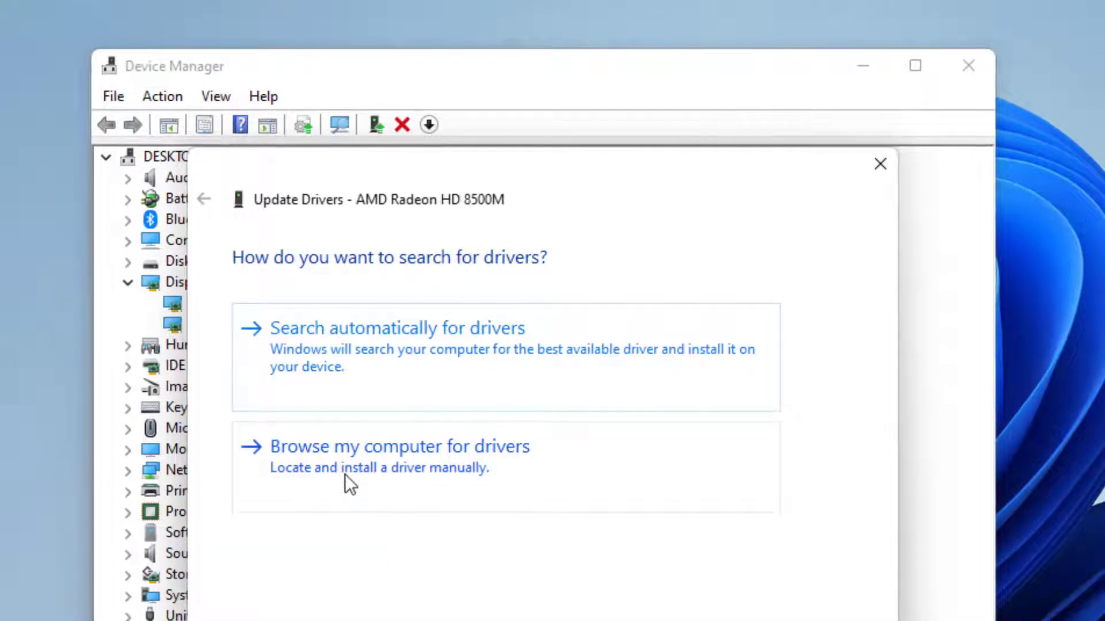
click(399, 446)
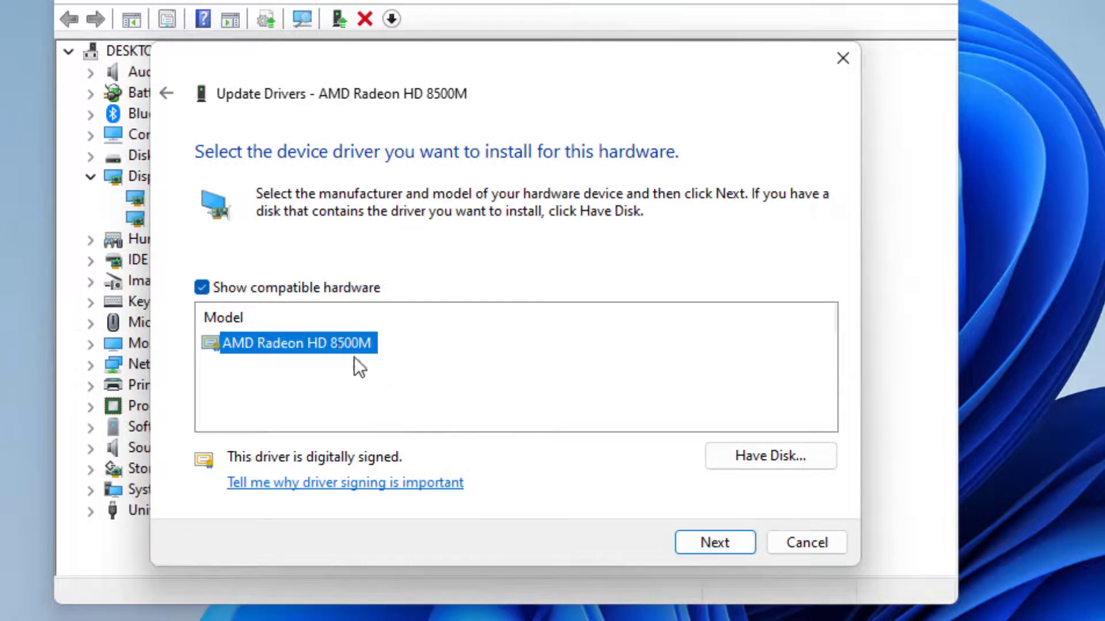
click(713, 543)
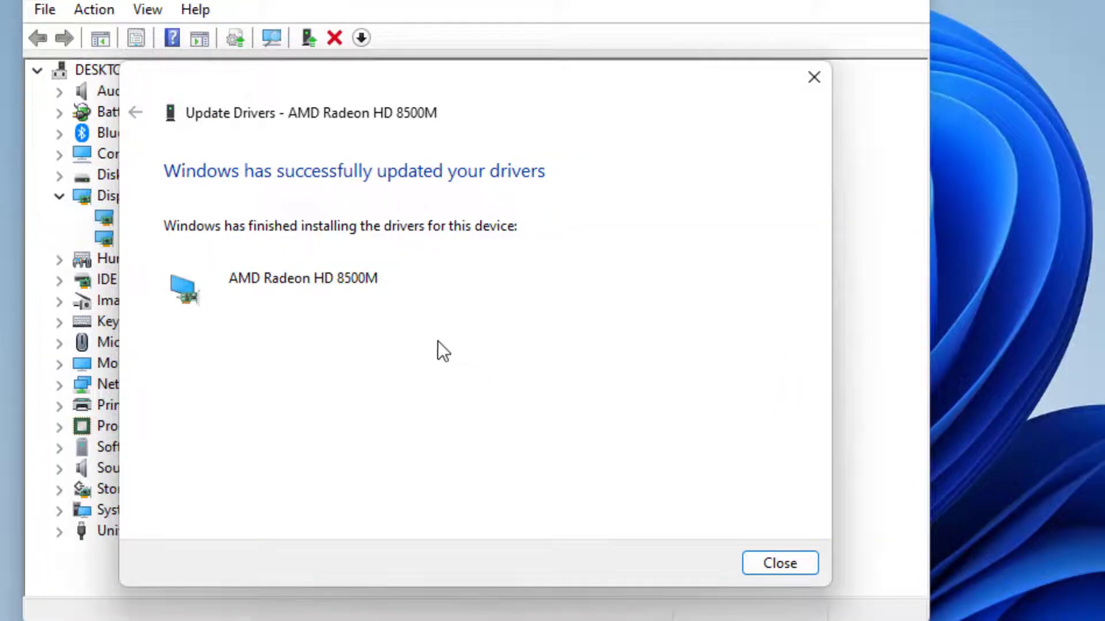
mouse_move(304, 203)
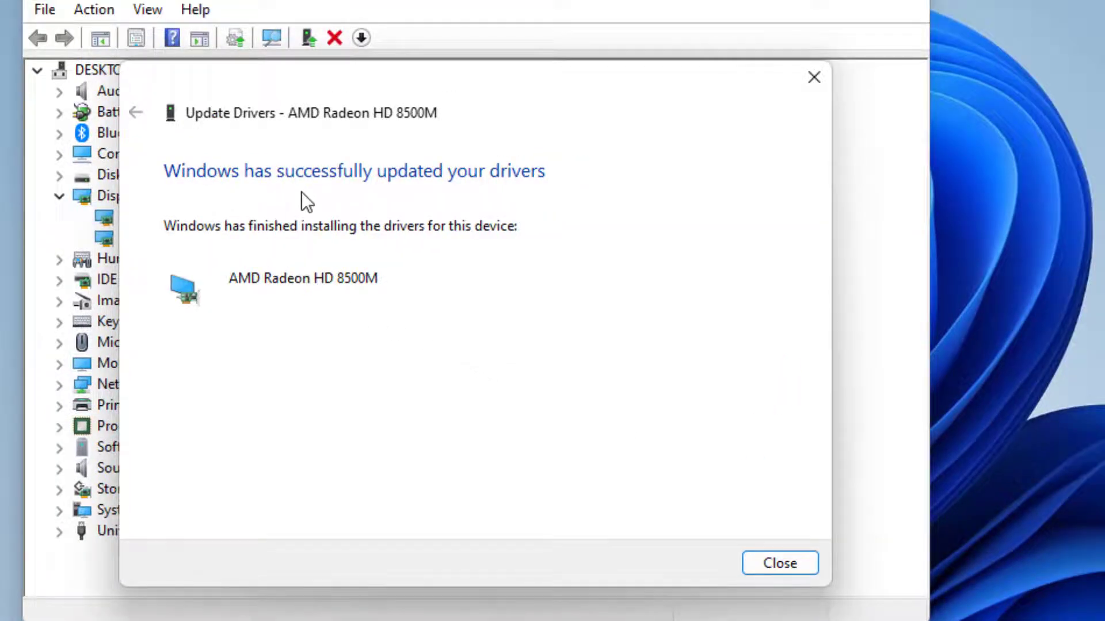
mouse_move(557, 257)
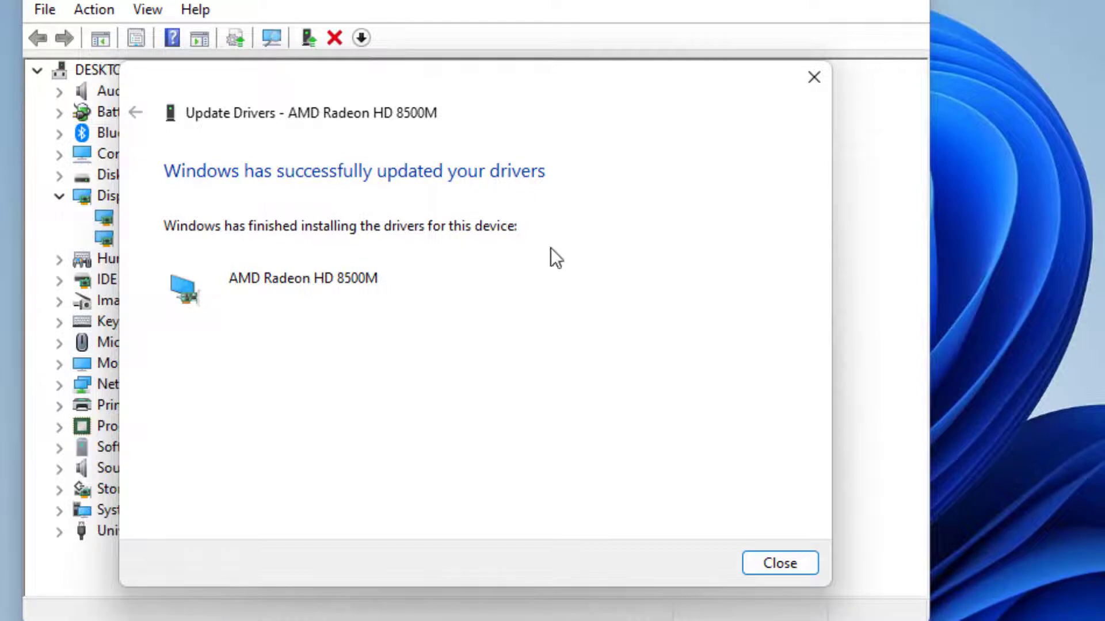
- Dismiss the driver confirmation, verify Windows Update reports the PC is up to date, and return to the desktop
click(779, 563)
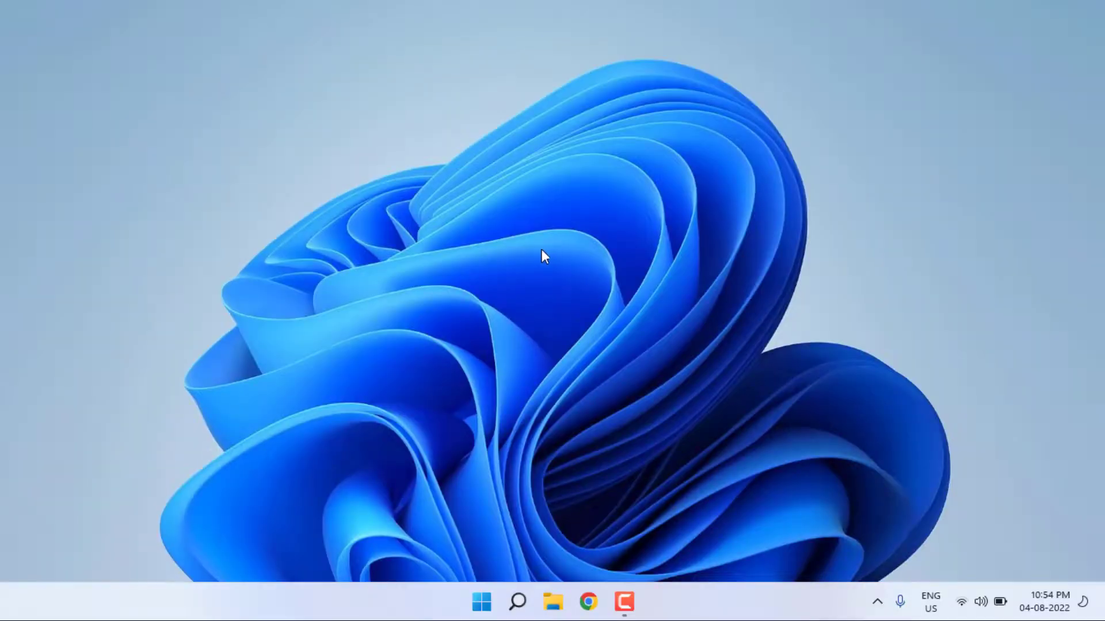
click(481, 601)
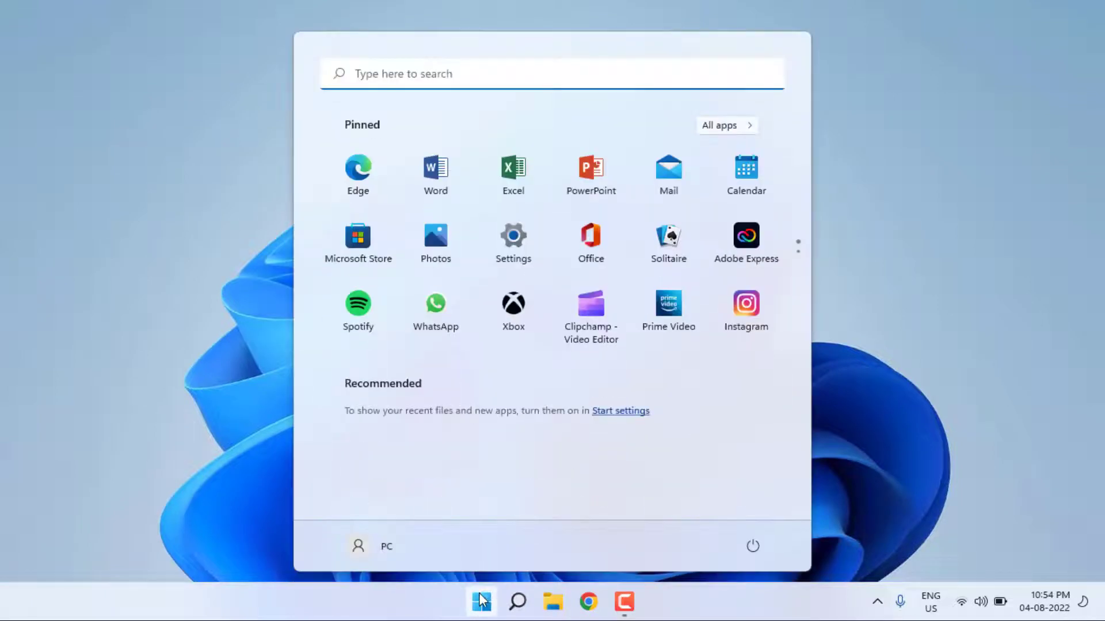
click(513, 241)
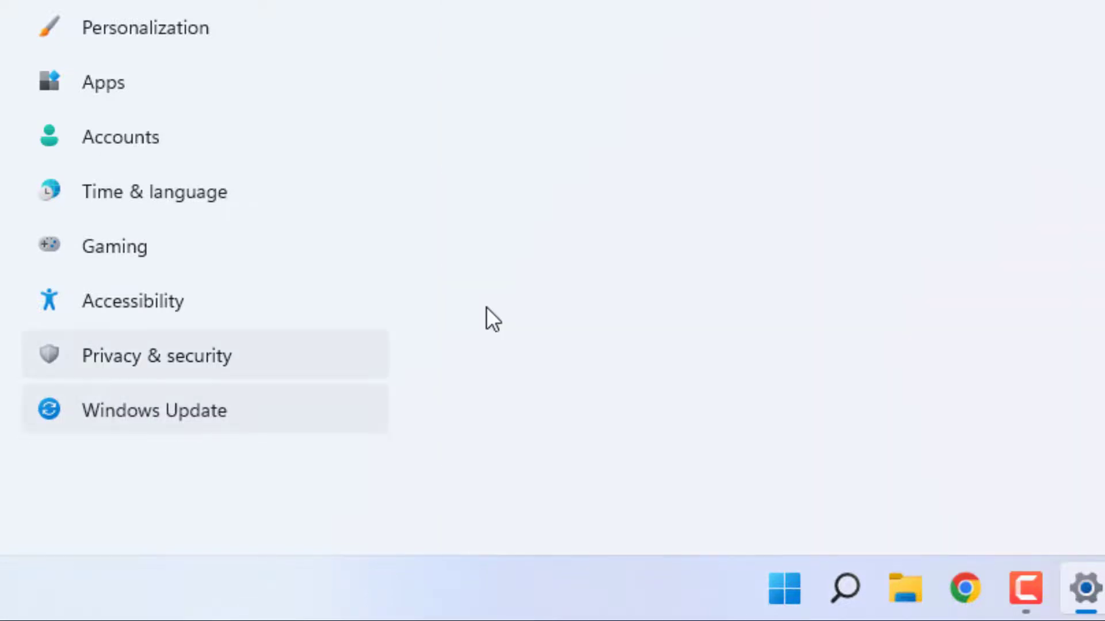
click(153, 410)
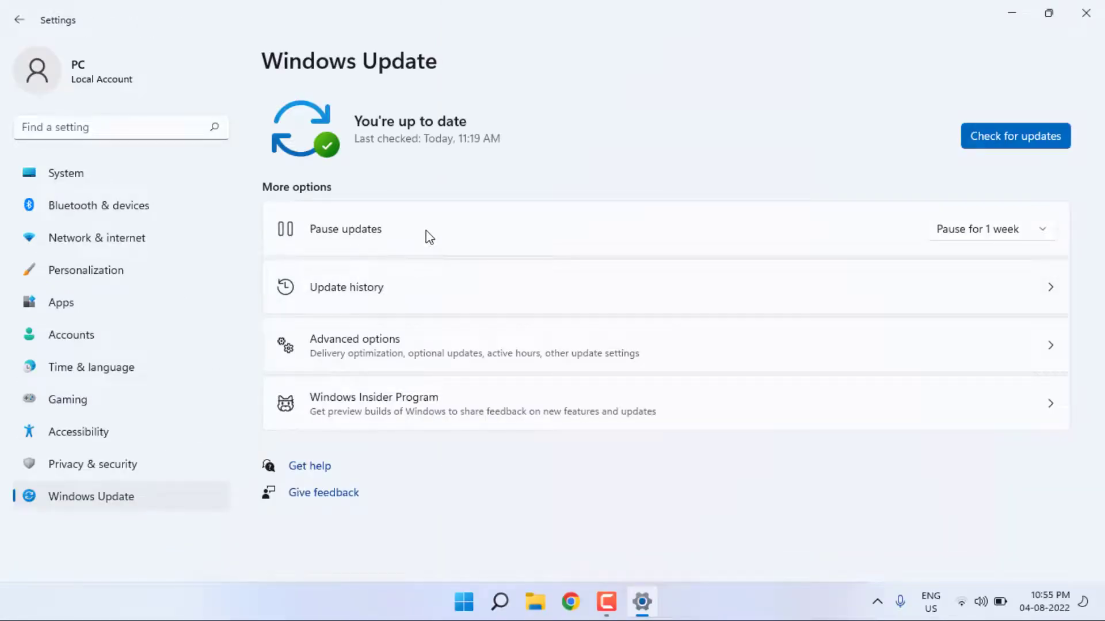
mouse_move(451, 178)
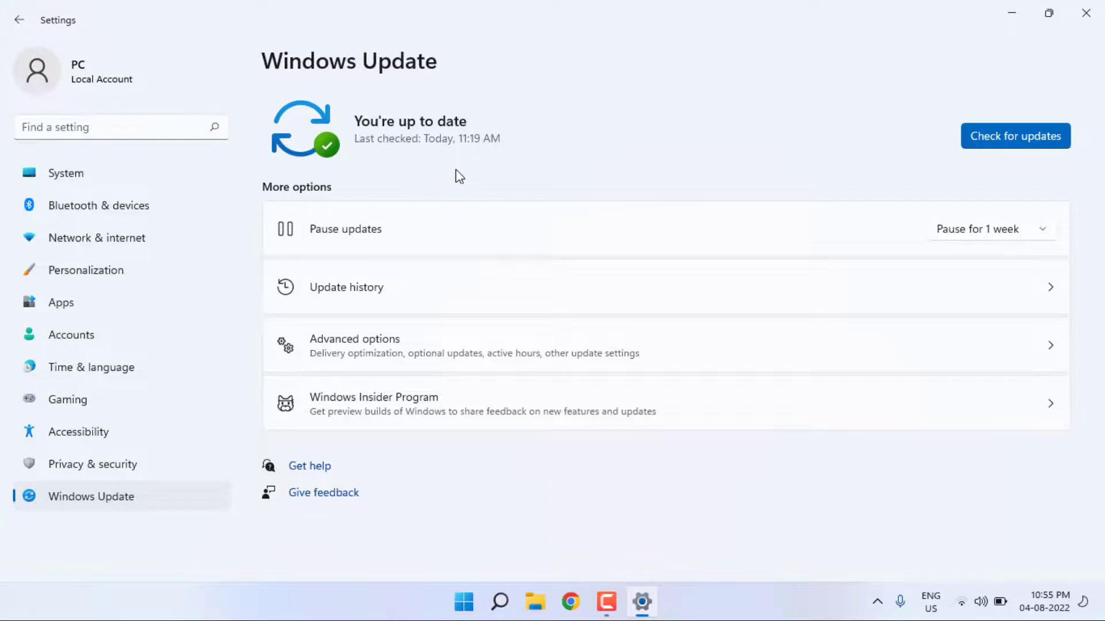
click(1084, 13)
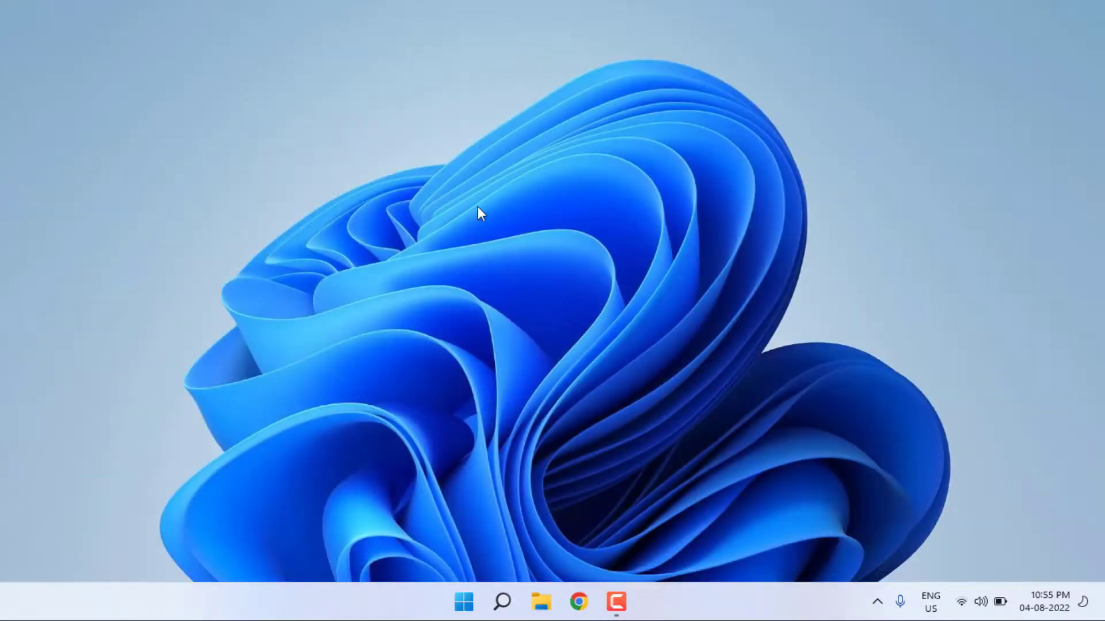
mouse_move(435, 224)
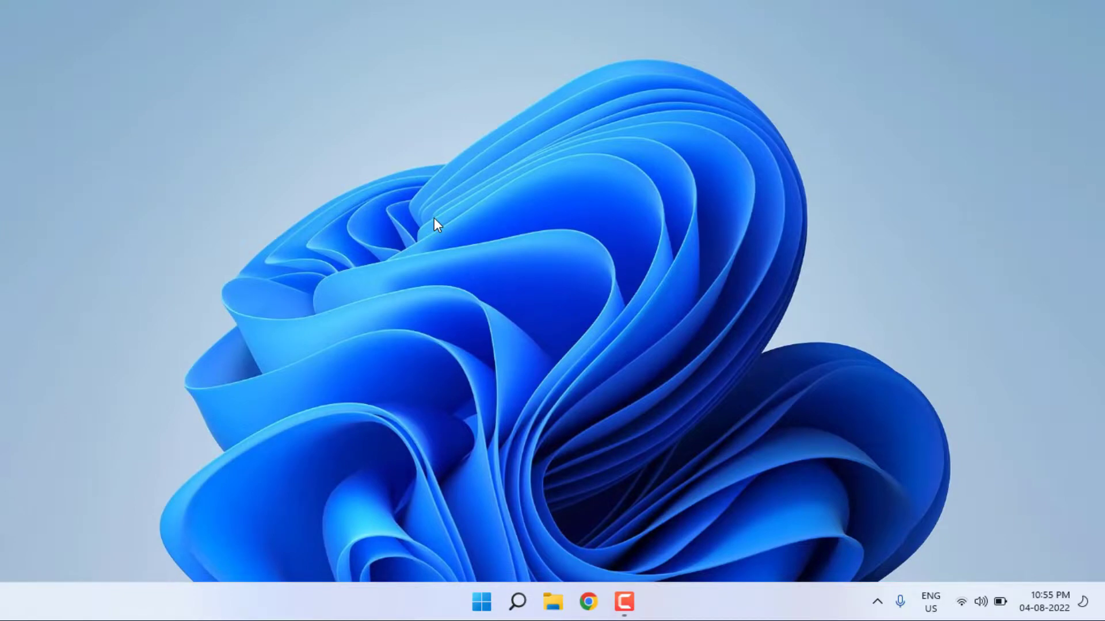